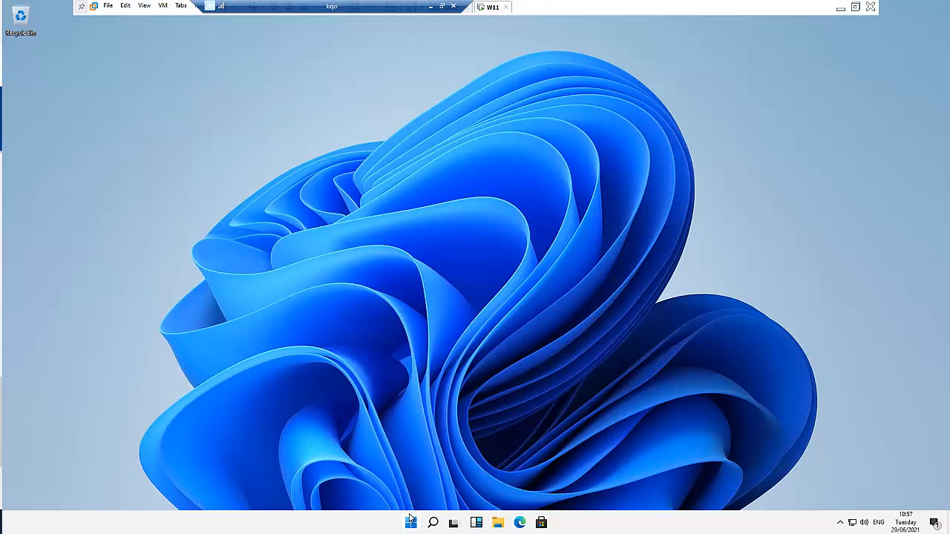
Step: Launch Windows Settings from the pinned apps in the Start menu
{"action": "left_click", "coordinate": [411, 523]}
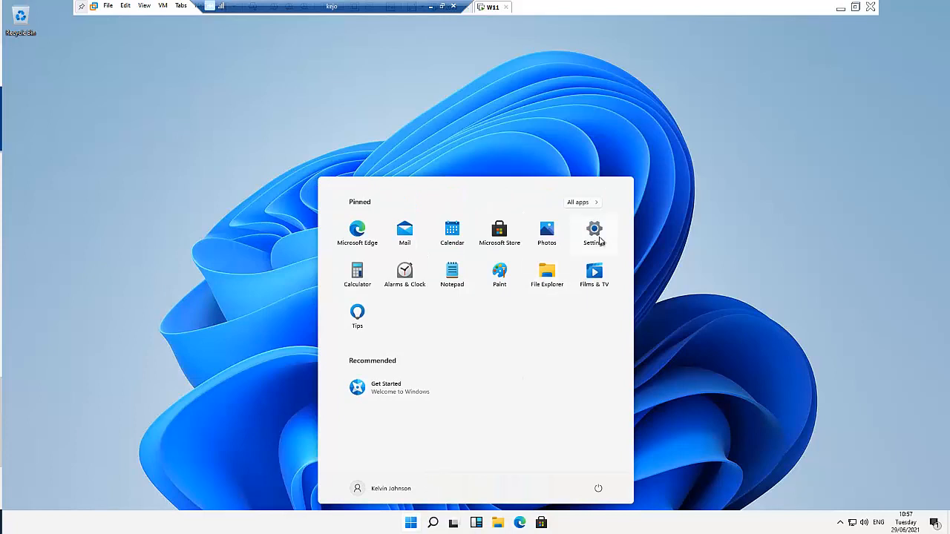
{"action": "left_click", "coordinate": [593, 232]}
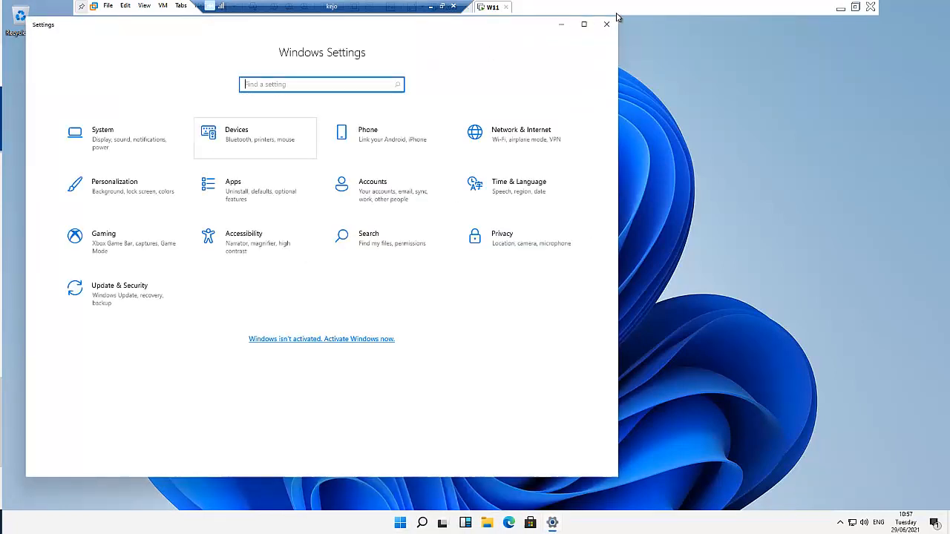
Step: Maximize Settings and go to System > Remote Desktop
{"action": "left_click", "coordinate": [584, 25]}
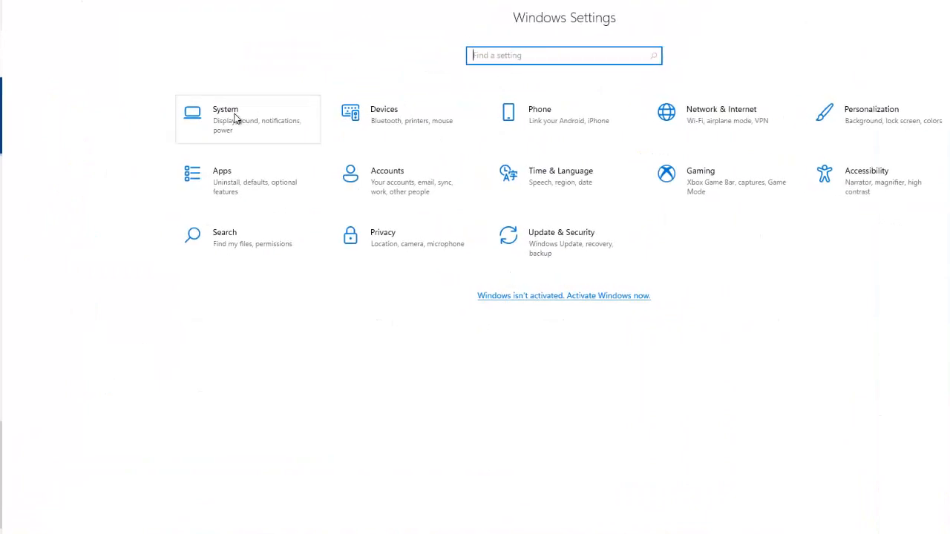
{"action": "left_click", "coordinate": [225, 119]}
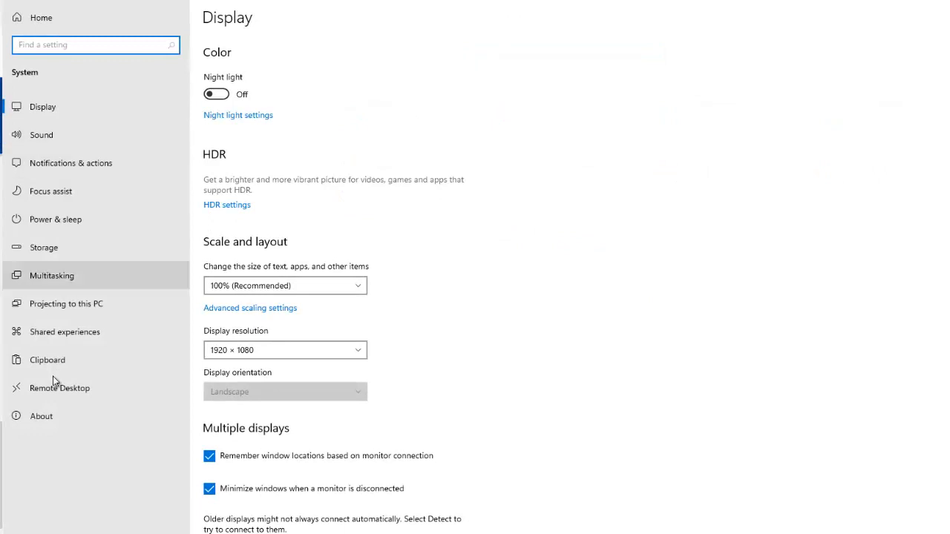
{"action": "mouse_move", "coordinate": [59, 387]}
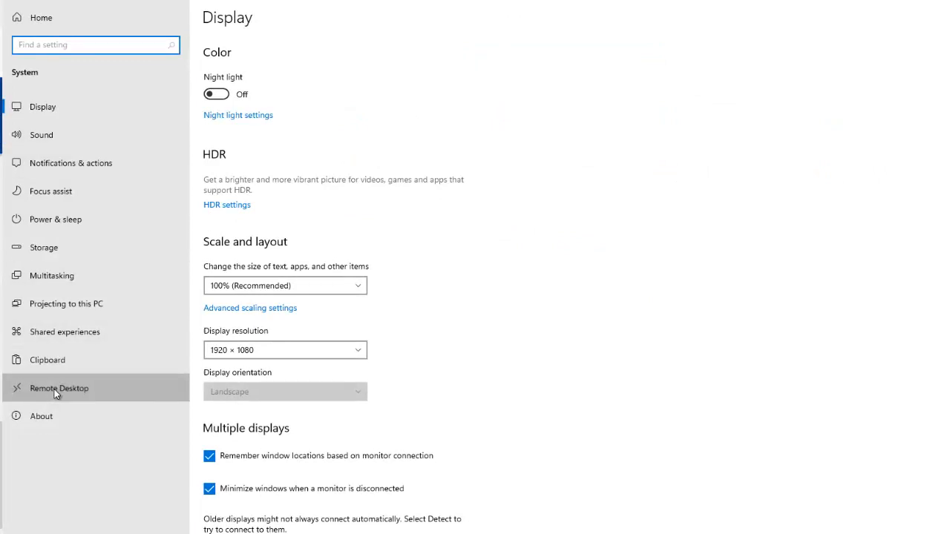
{"action": "left_click", "coordinate": [59, 388]}
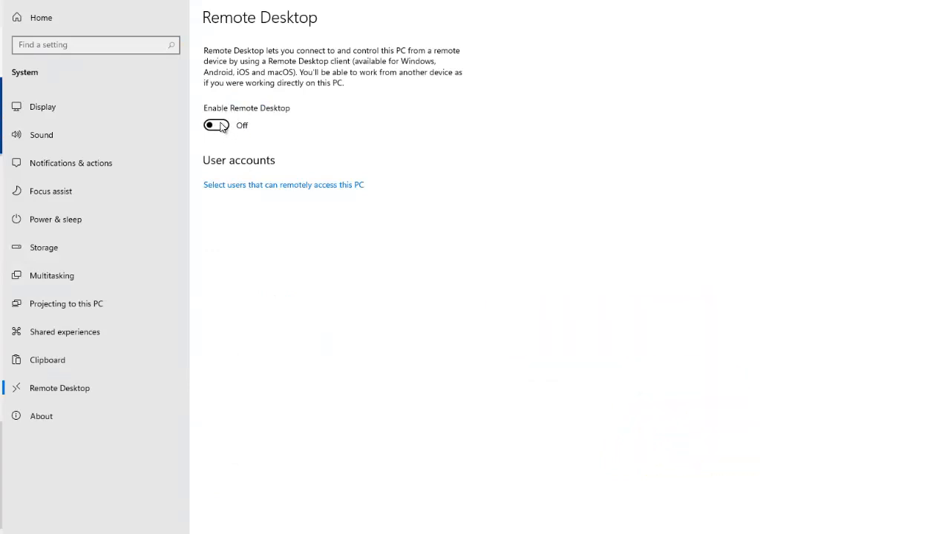
Step: Switch the Enable Remote Desktop toggle on and confirm the prompt
{"action": "left_click", "coordinate": [216, 125]}
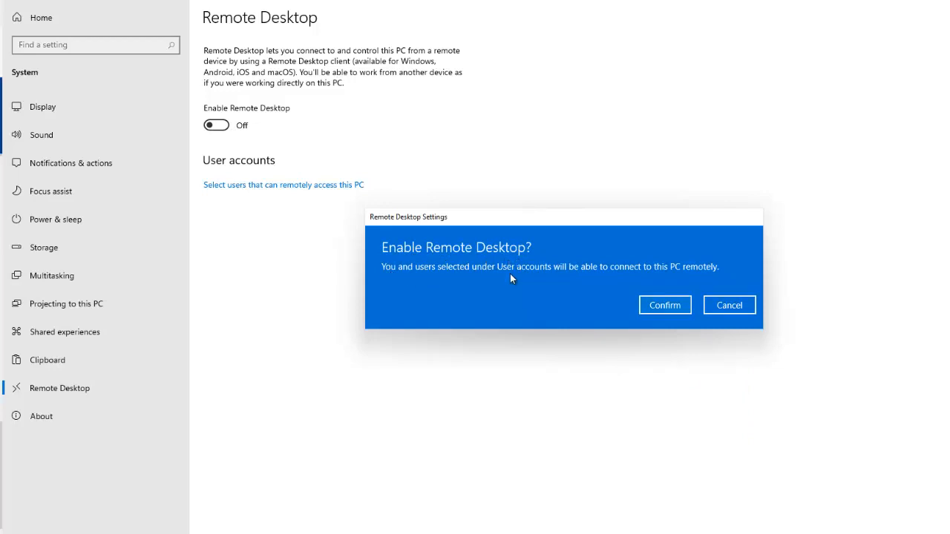
{"action": "mouse_move", "coordinate": [697, 276]}
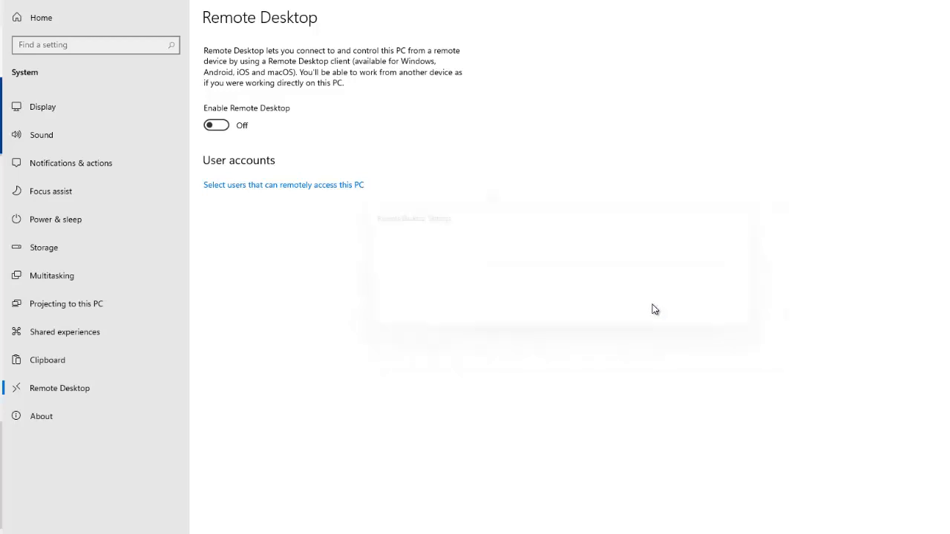
{"action": "left_click", "coordinate": [216, 125]}
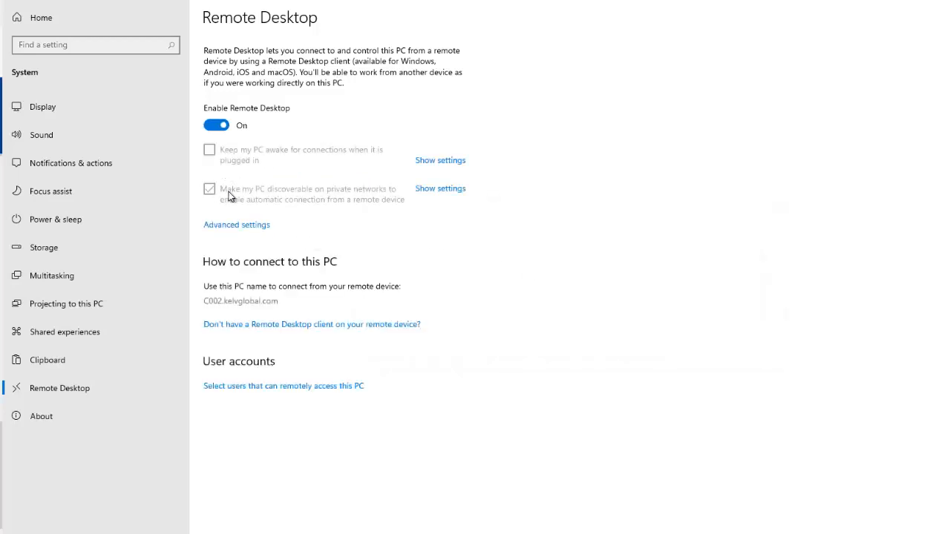
{"action": "mouse_move", "coordinate": [364, 202]}
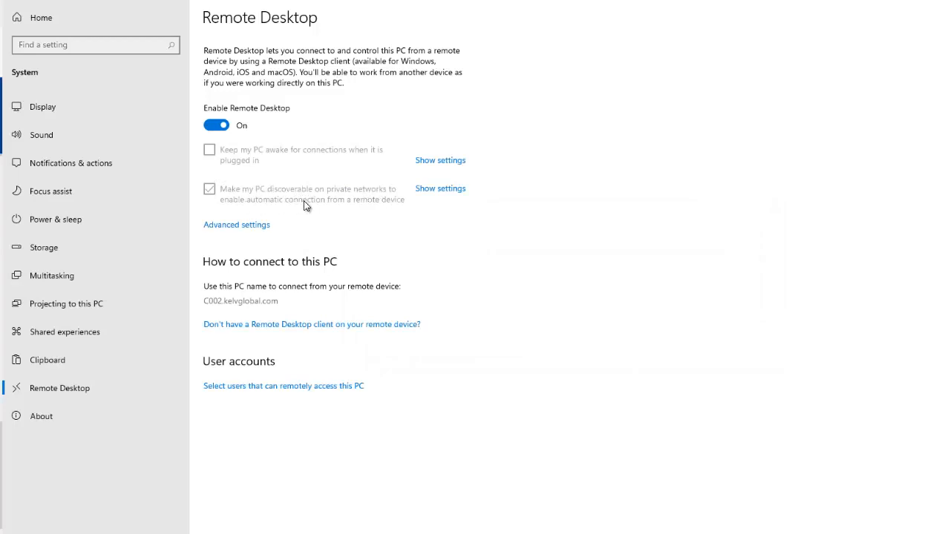
{"action": "mouse_move", "coordinate": [448, 210]}
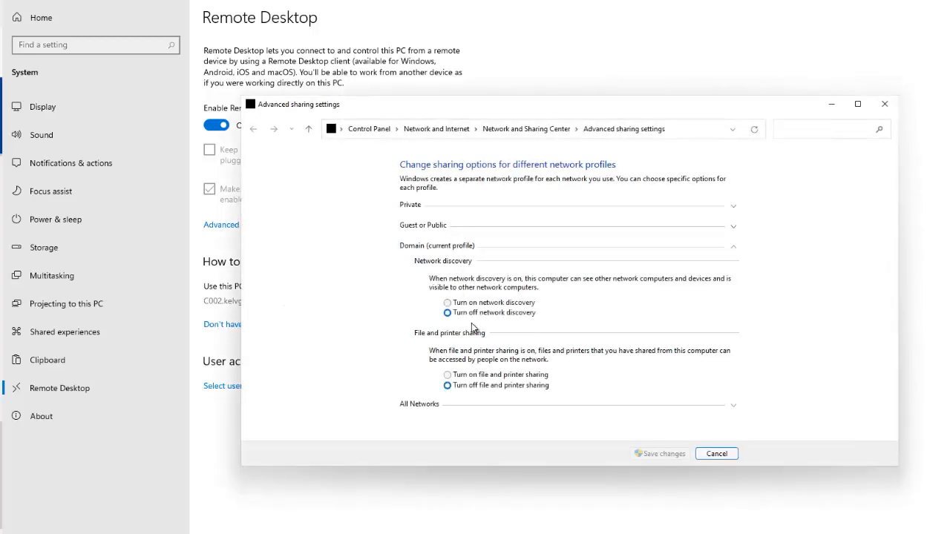
{"action": "mouse_move", "coordinate": [467, 380]}
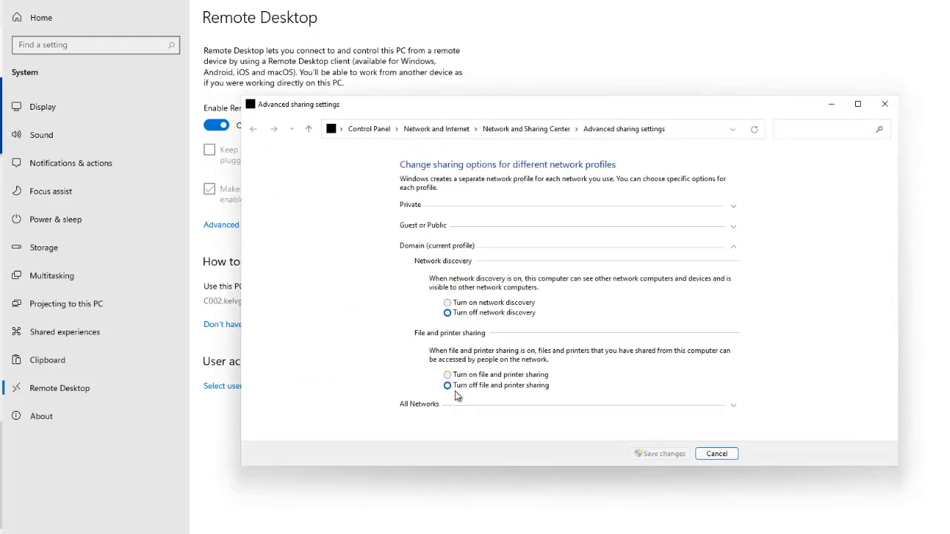
{"action": "scroll", "scroll_direction": "down", "scroll_amount": 3}
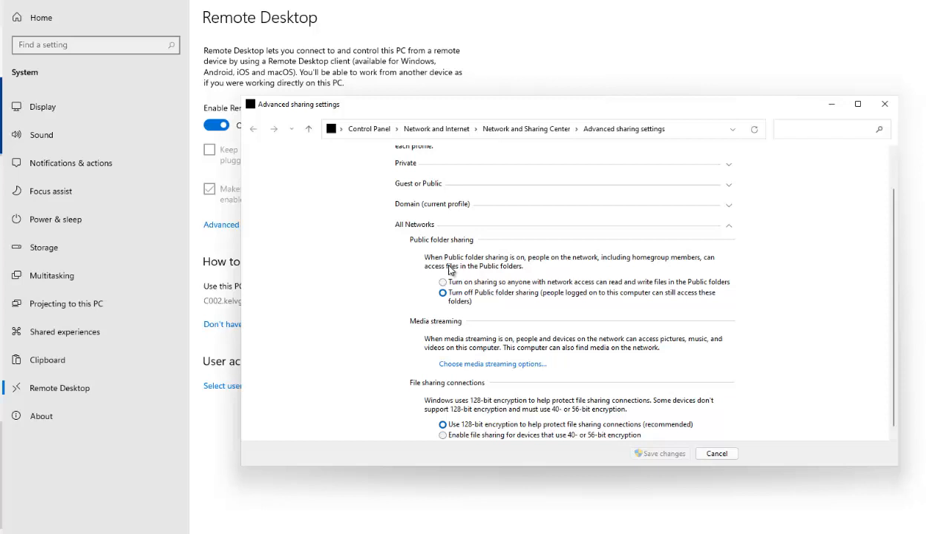
{"action": "scroll", "scroll_direction": "down", "scroll_amount": 3}
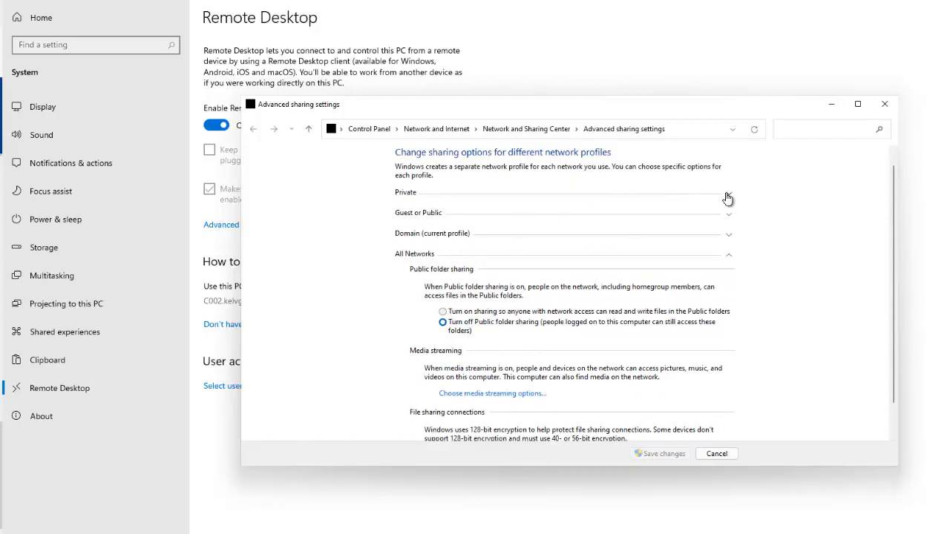
{"action": "left_click", "coordinate": [728, 199]}
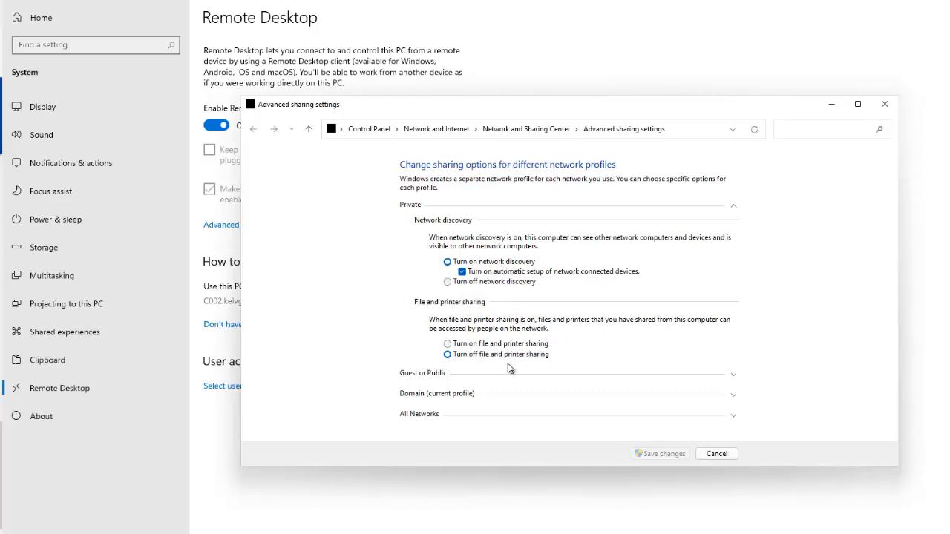
{"action": "mouse_move", "coordinate": [722, 186]}
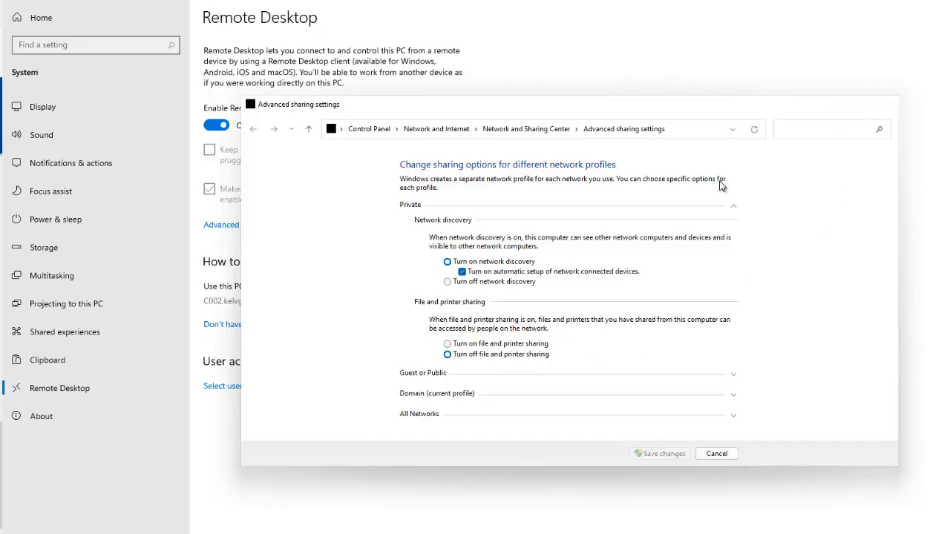
{"action": "left_click", "coordinate": [715, 454]}
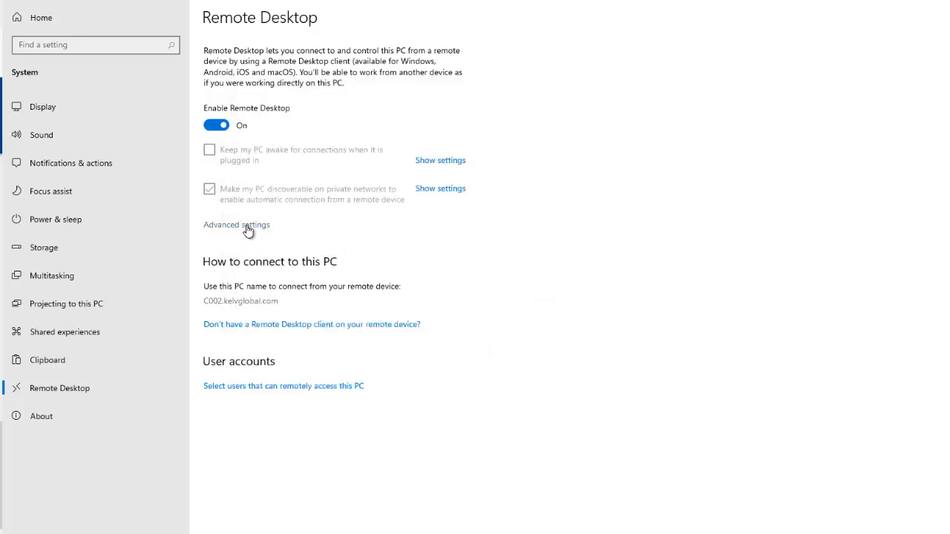
Step: Open Advanced settings to view Network Level Authentication and port 3389
{"action": "left_click", "coordinate": [237, 225]}
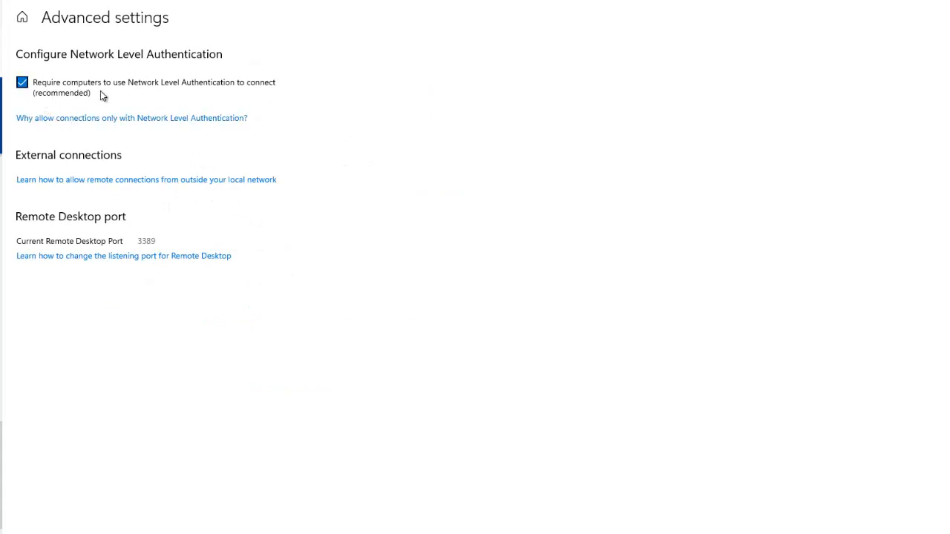
{"action": "mouse_move", "coordinate": [252, 91]}
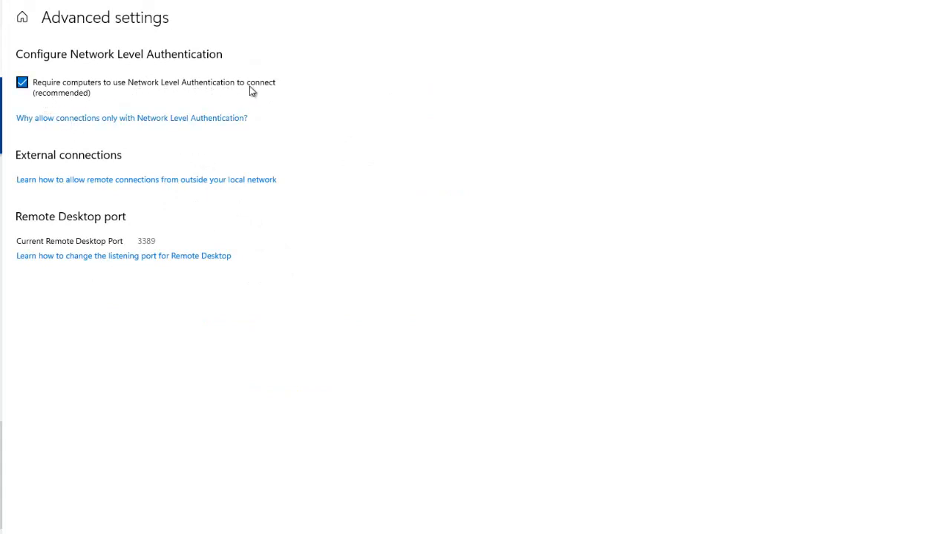
{"action": "mouse_move", "coordinate": [69, 101]}
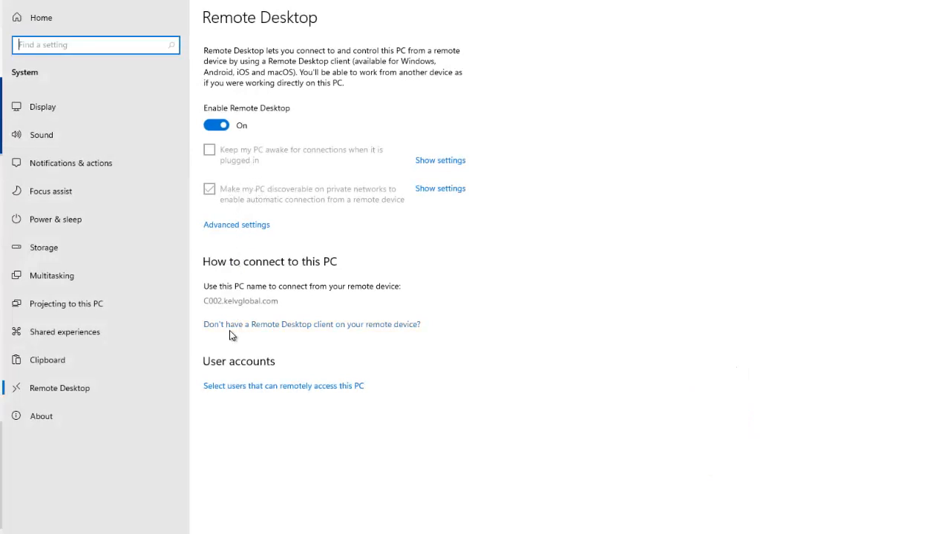
{"action": "mouse_move", "coordinate": [370, 335]}
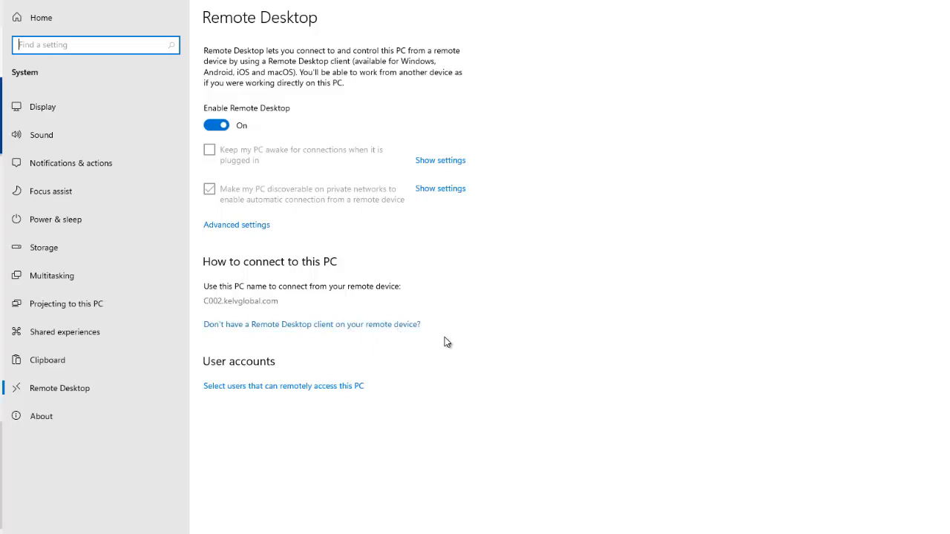
{"action": "mouse_move", "coordinate": [390, 325]}
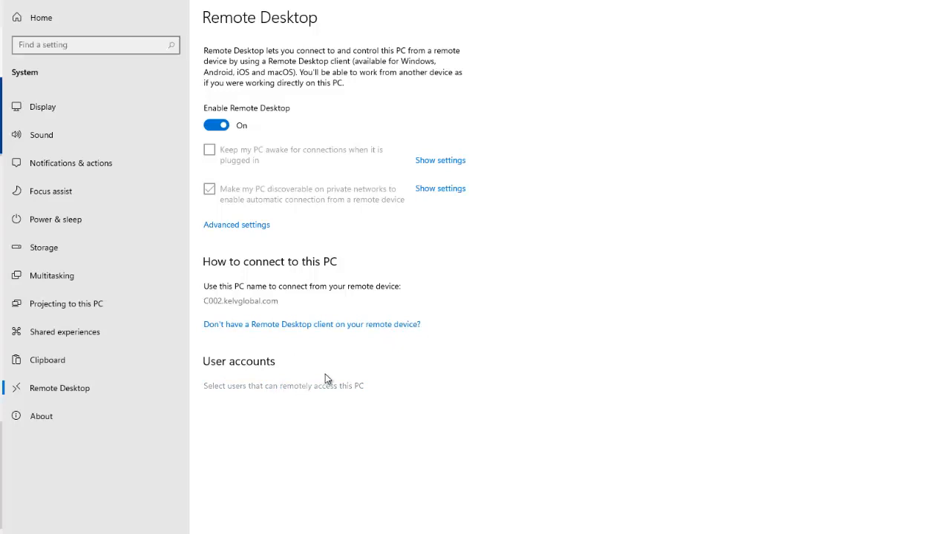
Step: Open the Remote Desktop Users dialog listing accounts with remote access
{"action": "left_click", "coordinate": [283, 385]}
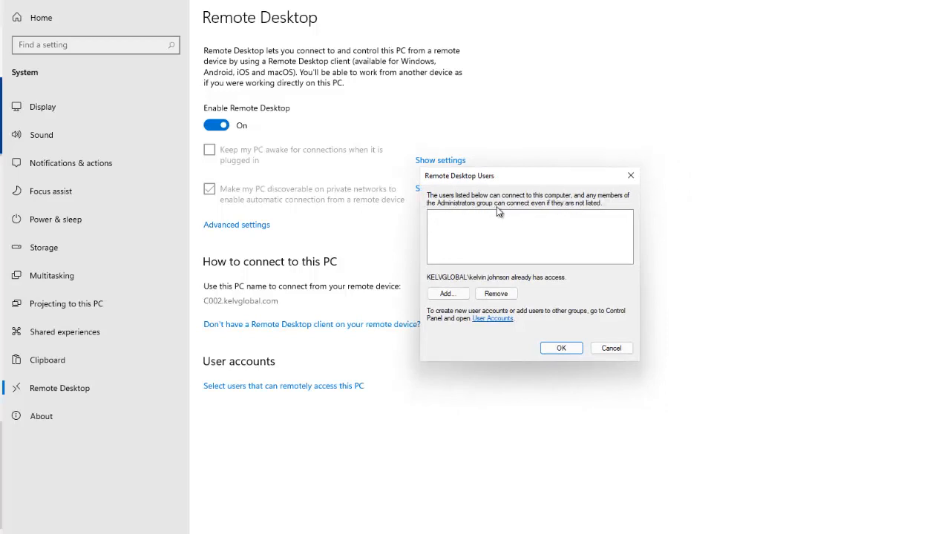
{"action": "mouse_move", "coordinate": [578, 205]}
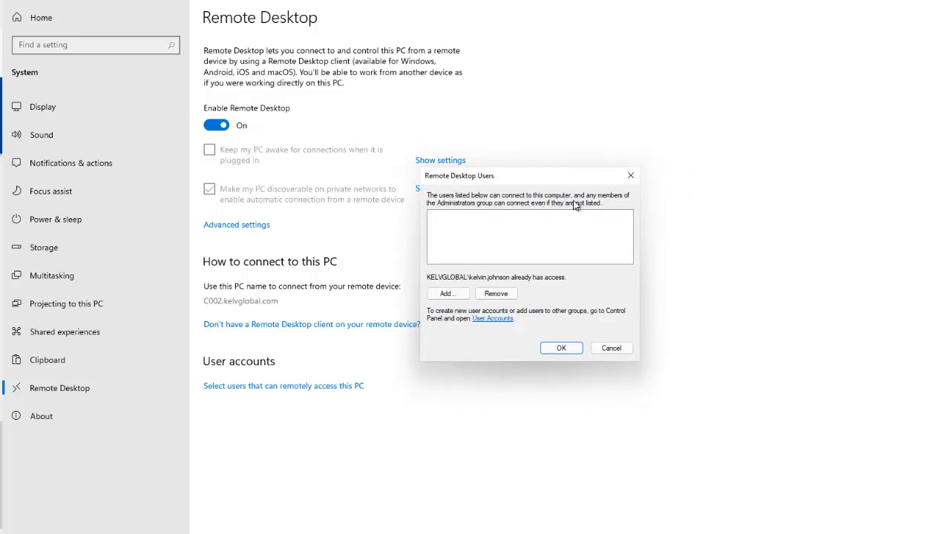
{"action": "mouse_move", "coordinate": [478, 288]}
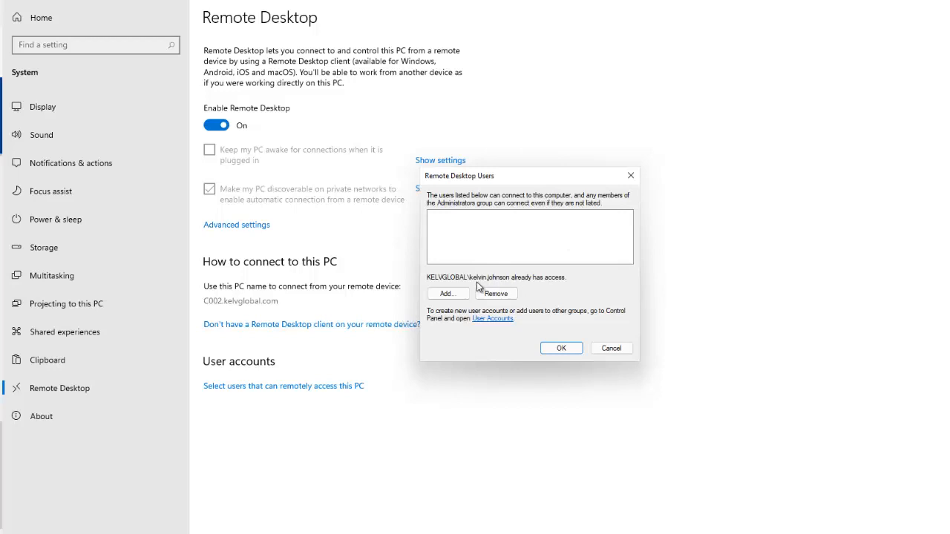
{"action": "mouse_move", "coordinate": [495, 282]}
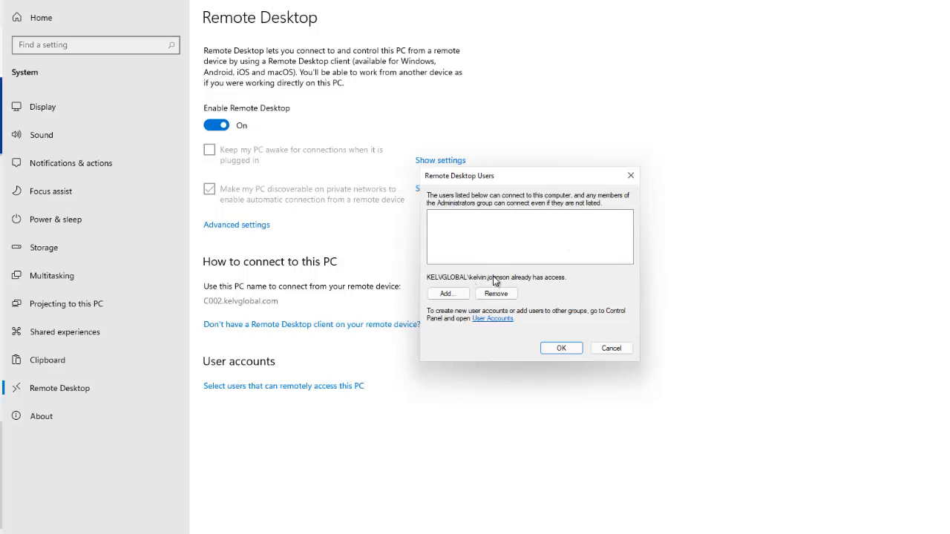
{"action": "mouse_move", "coordinate": [445, 293]}
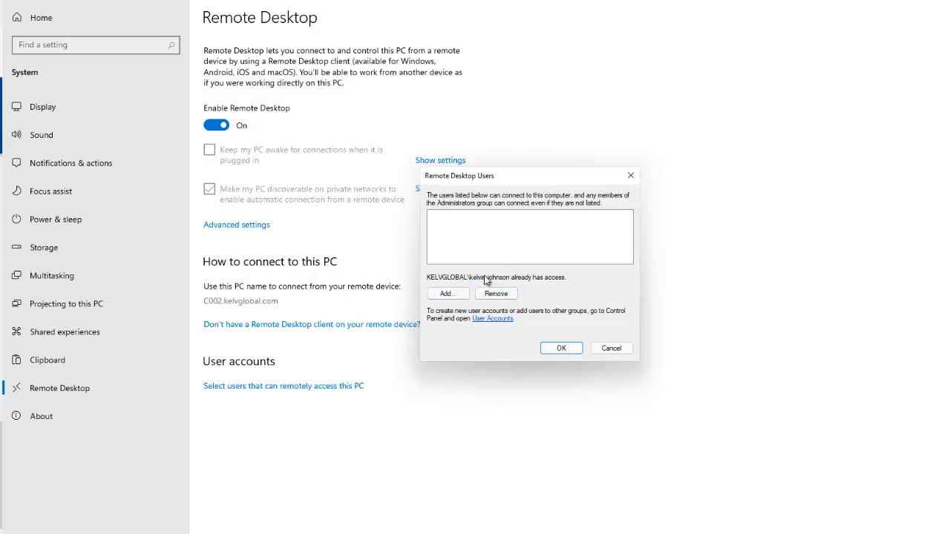
{"action": "mouse_move", "coordinate": [482, 228]}
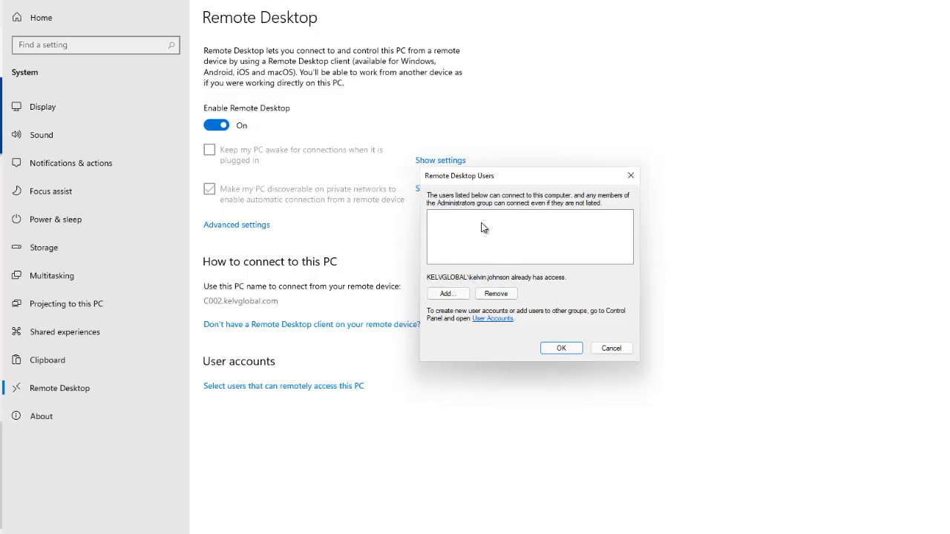
{"action": "mouse_move", "coordinate": [466, 225]}
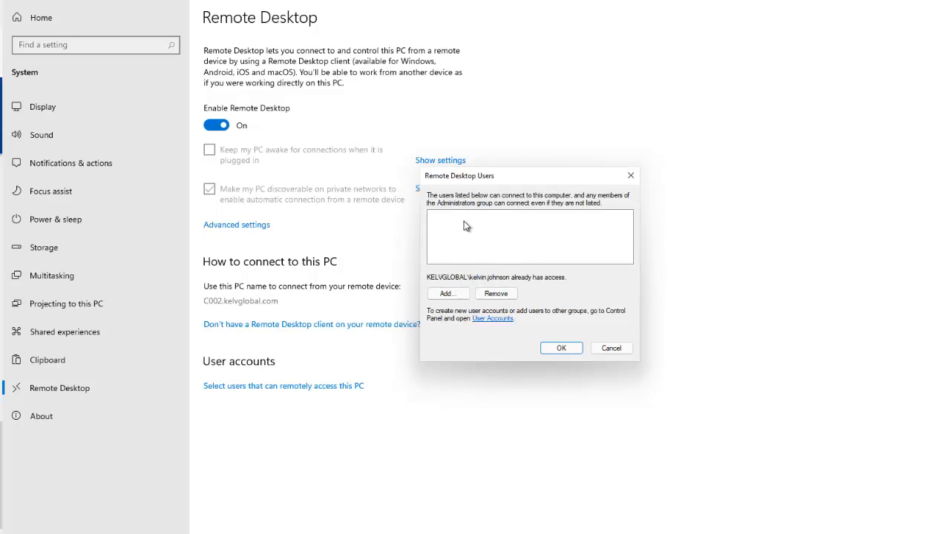
{"action": "mouse_move", "coordinate": [480, 245]}
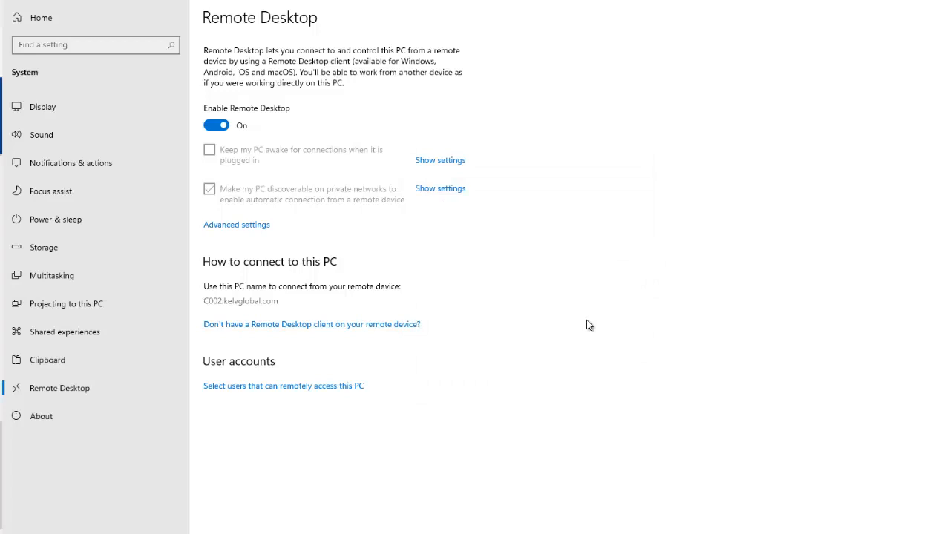
{"action": "mouse_move", "coordinate": [533, 312]}
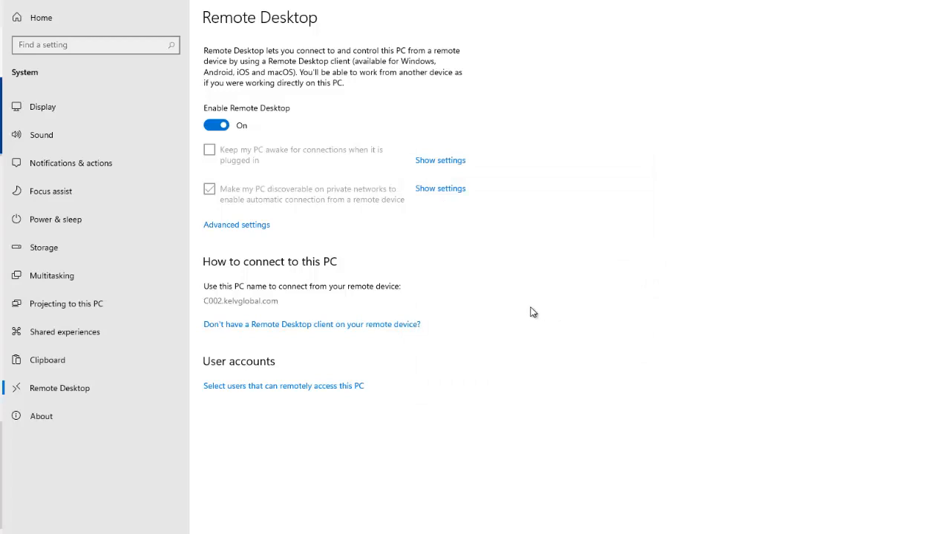